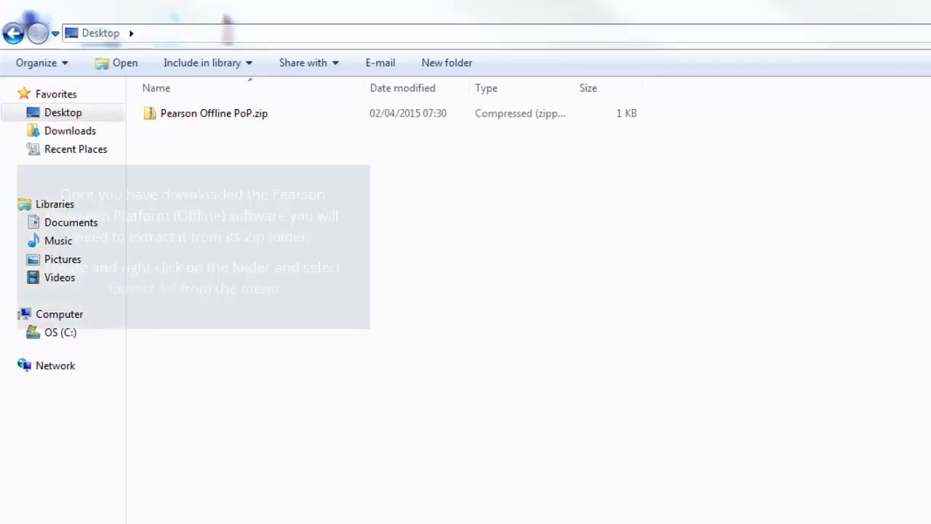
Start Extract All on Pearson Offline PoP.zip from the Desktop.
click(214, 113)
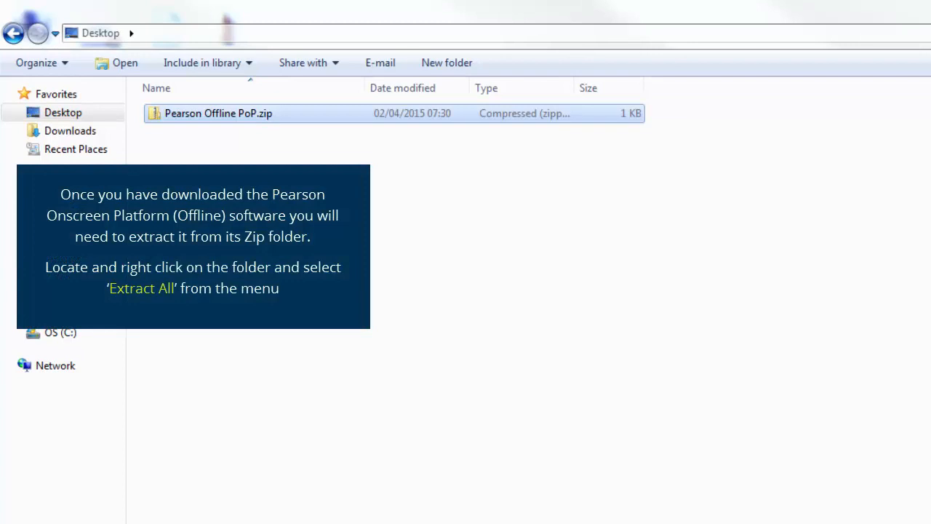
right_click(218, 114)
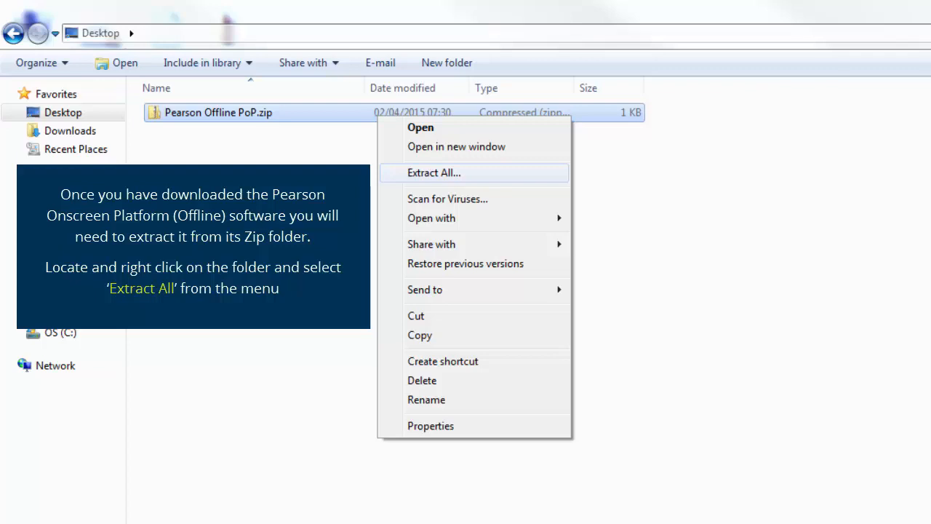
click(433, 172)
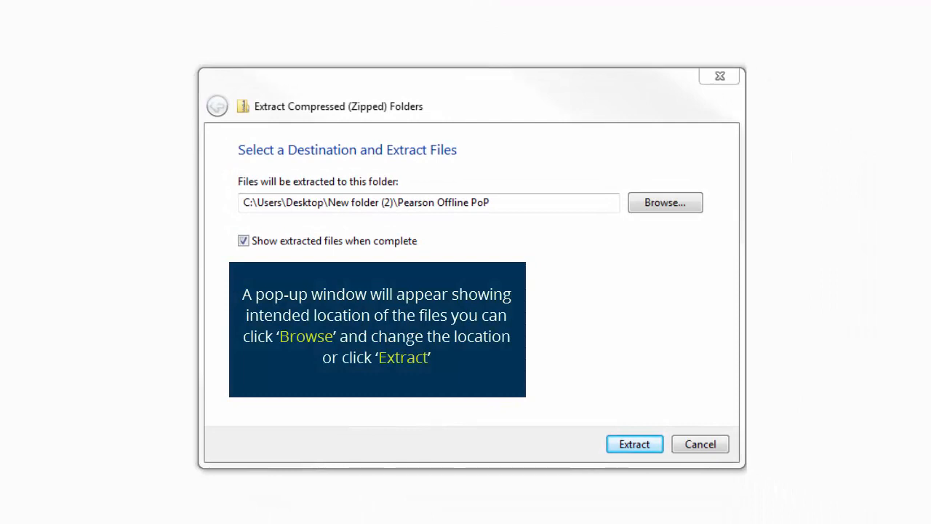
Extract the zip to the proposed Pearson Offline PoP folder.
click(634, 444)
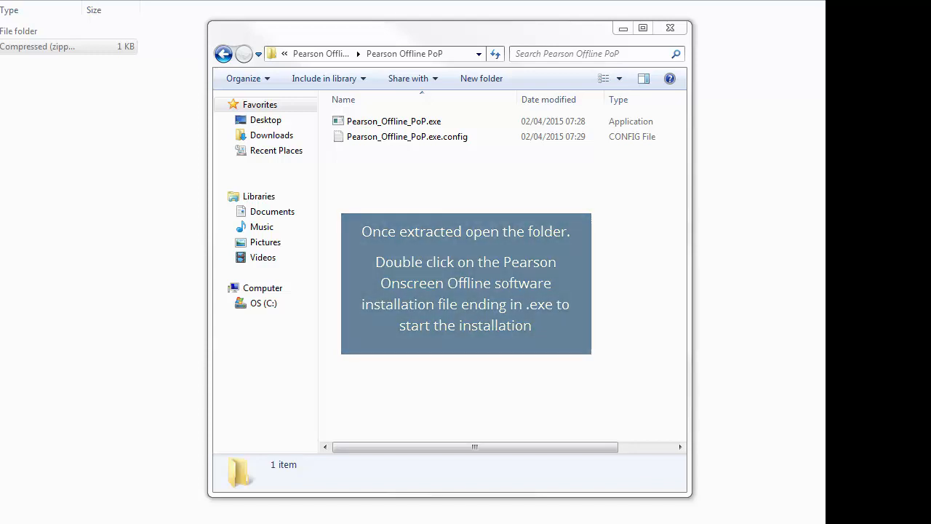
Run Pearson_Offline_PoP.exe and begin installation with prerequisite checks.
double_click(393, 121)
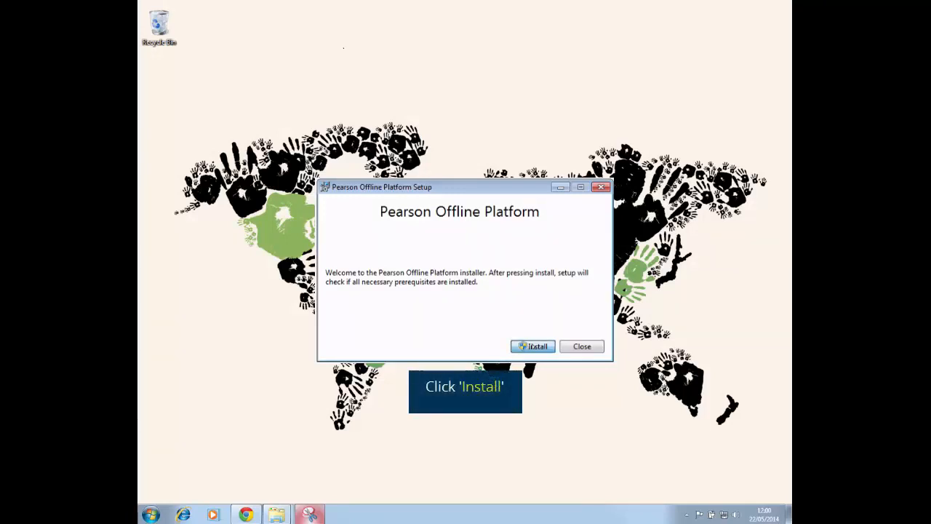
click(533, 347)
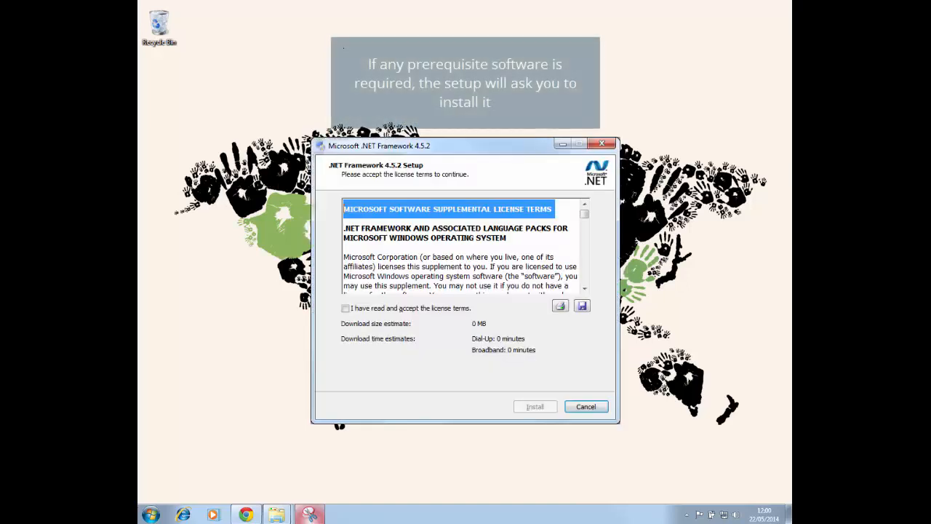
Accept the licence and install .NET Framework 4.5.2, then finish its installer.
click(345, 309)
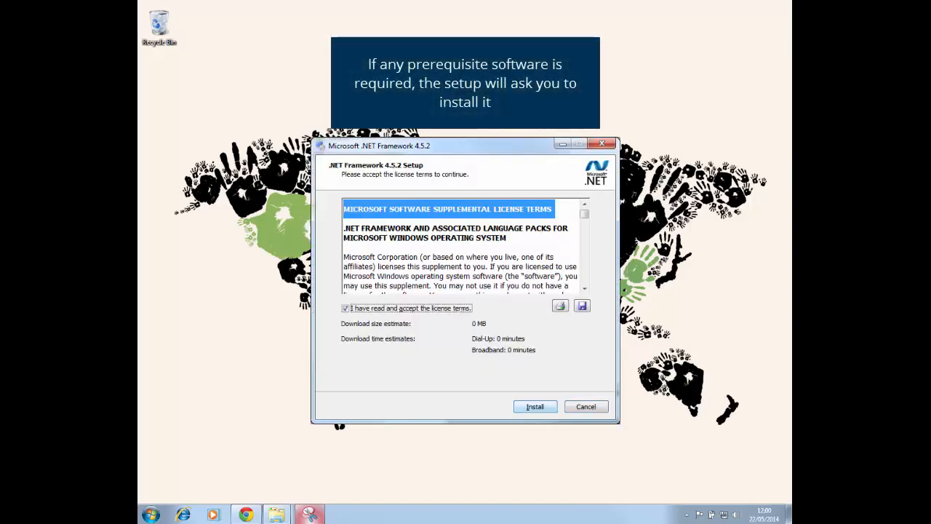
click(536, 406)
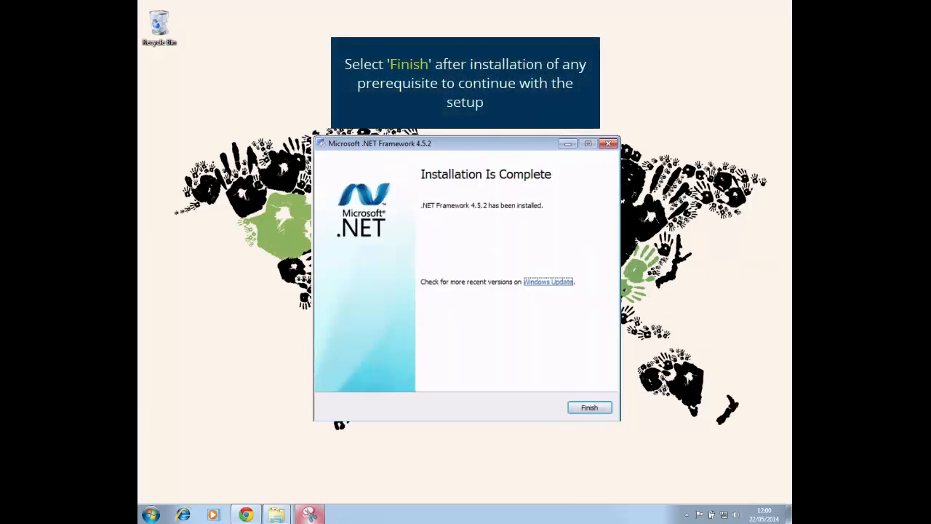
click(588, 407)
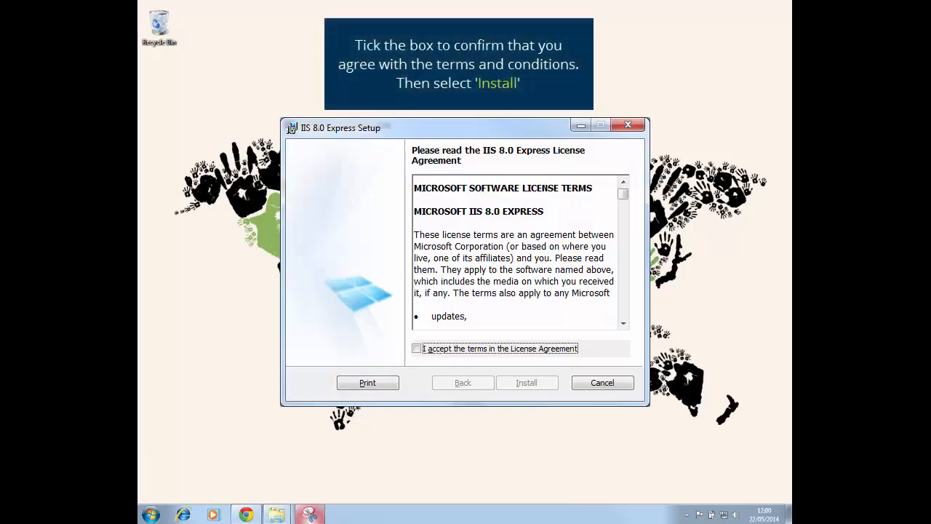
Accept the licence and install IIS 8.0 Express, then finish its installer.
click(416, 347)
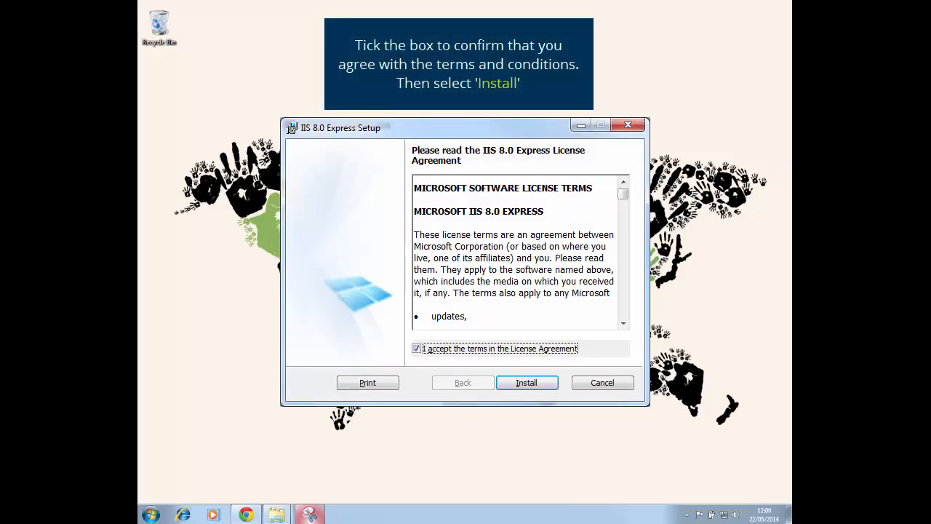
click(527, 383)
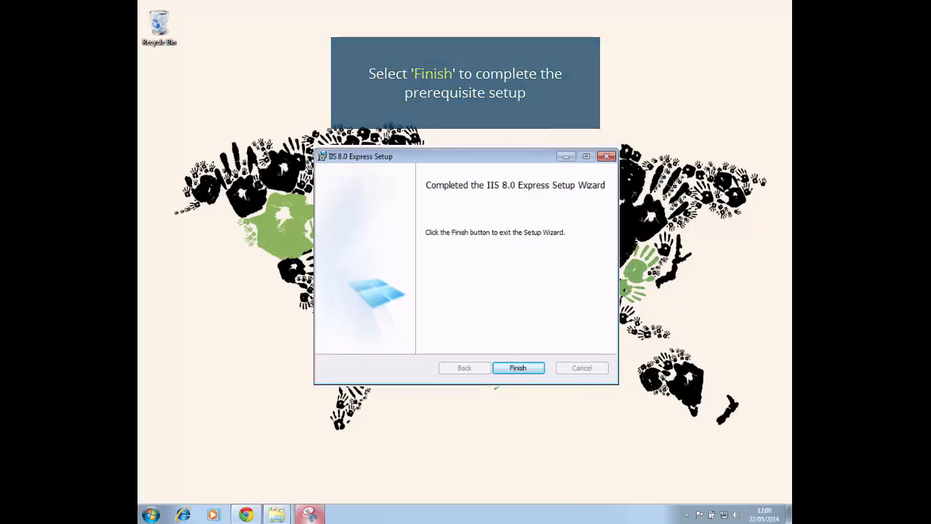
click(518, 367)
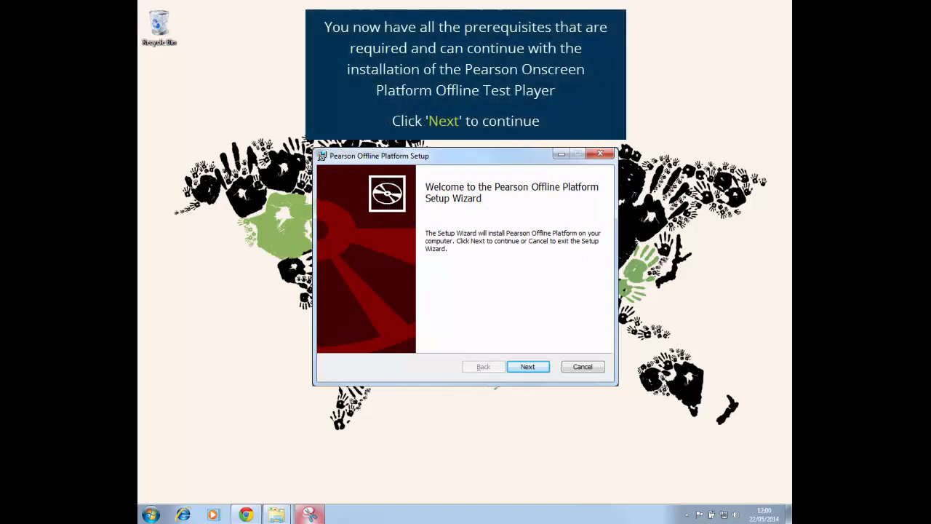
Advance past the welcome page and the passed diagnostic system check.
click(527, 367)
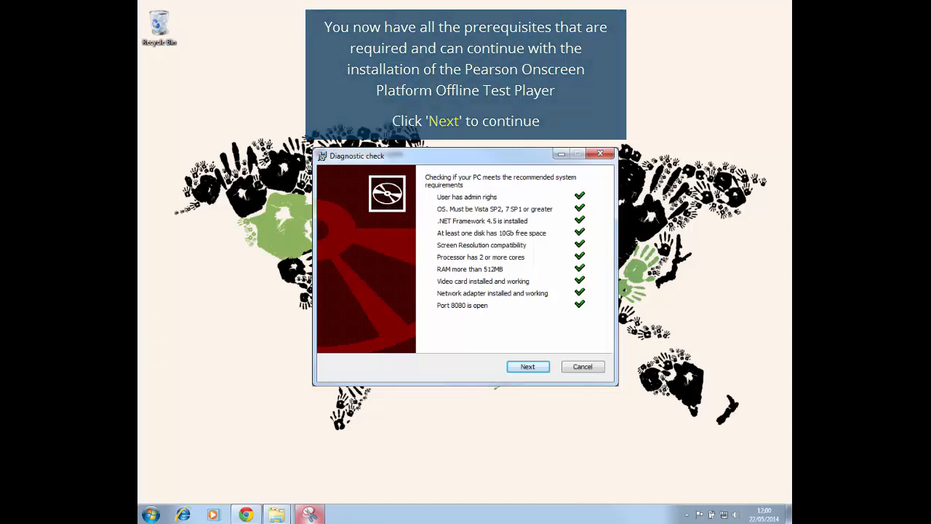
click(526, 367)
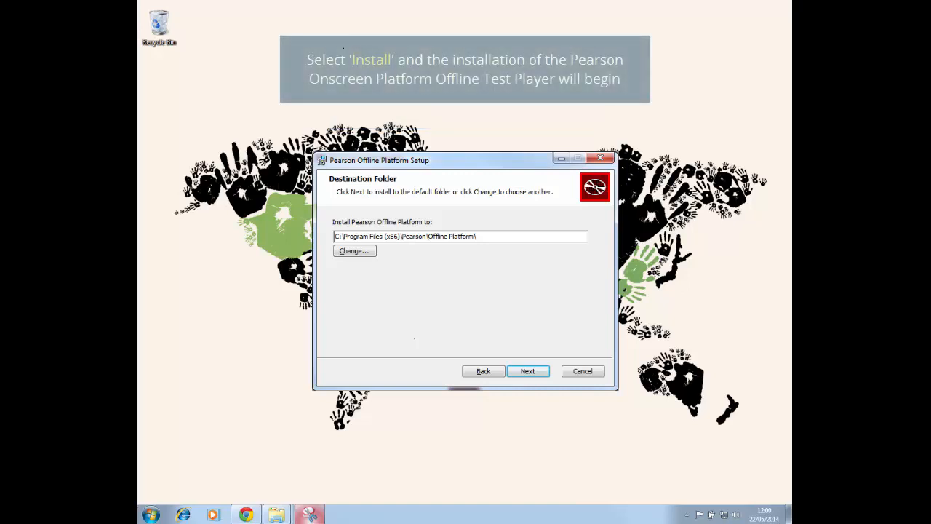
Install to C:\Program Files (x86)\Pearson\Offline Platform and finish, reaching Setup Successful.
click(527, 371)
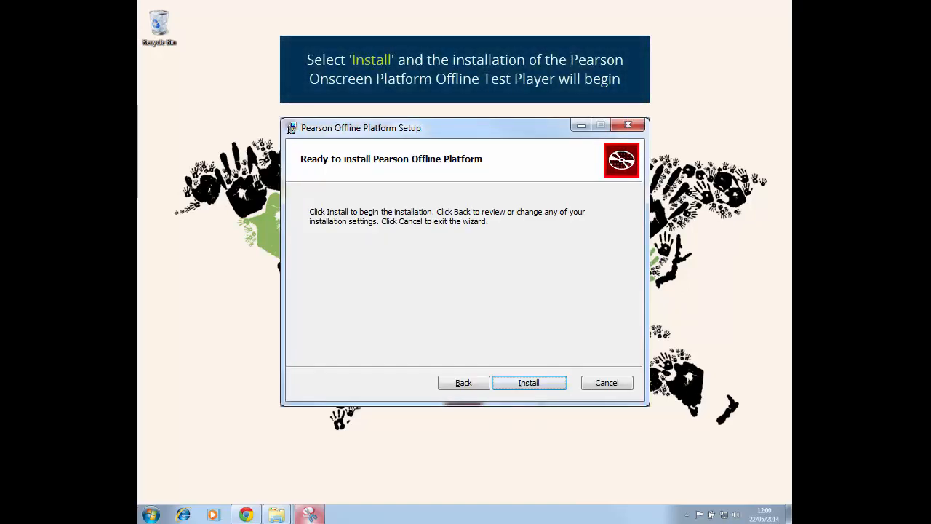
click(528, 381)
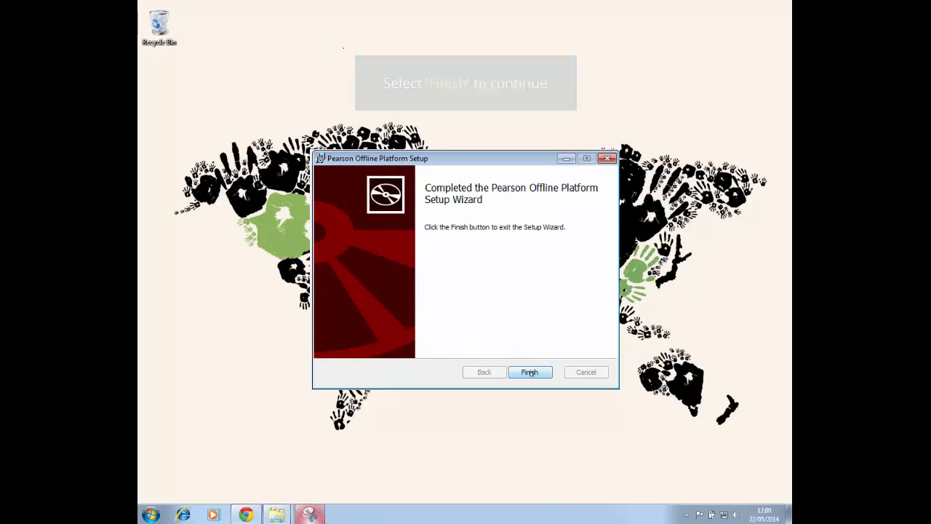
click(530, 373)
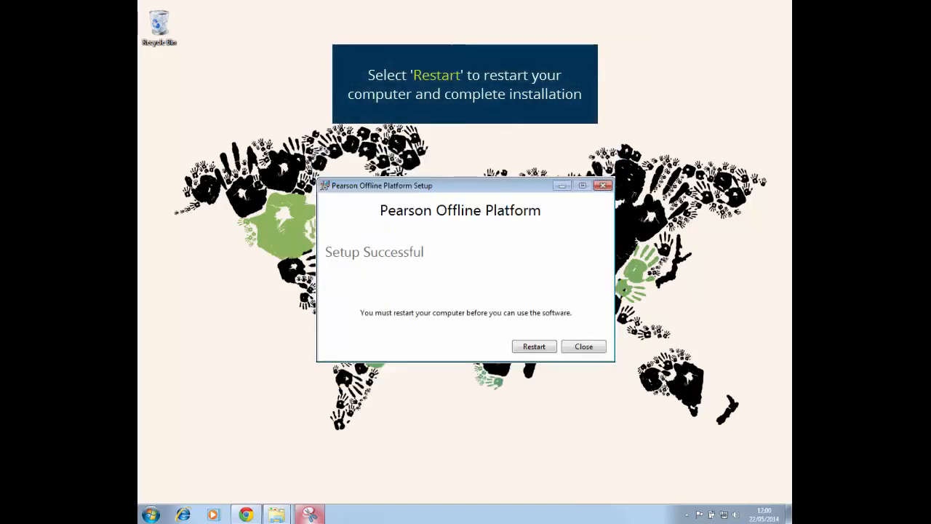